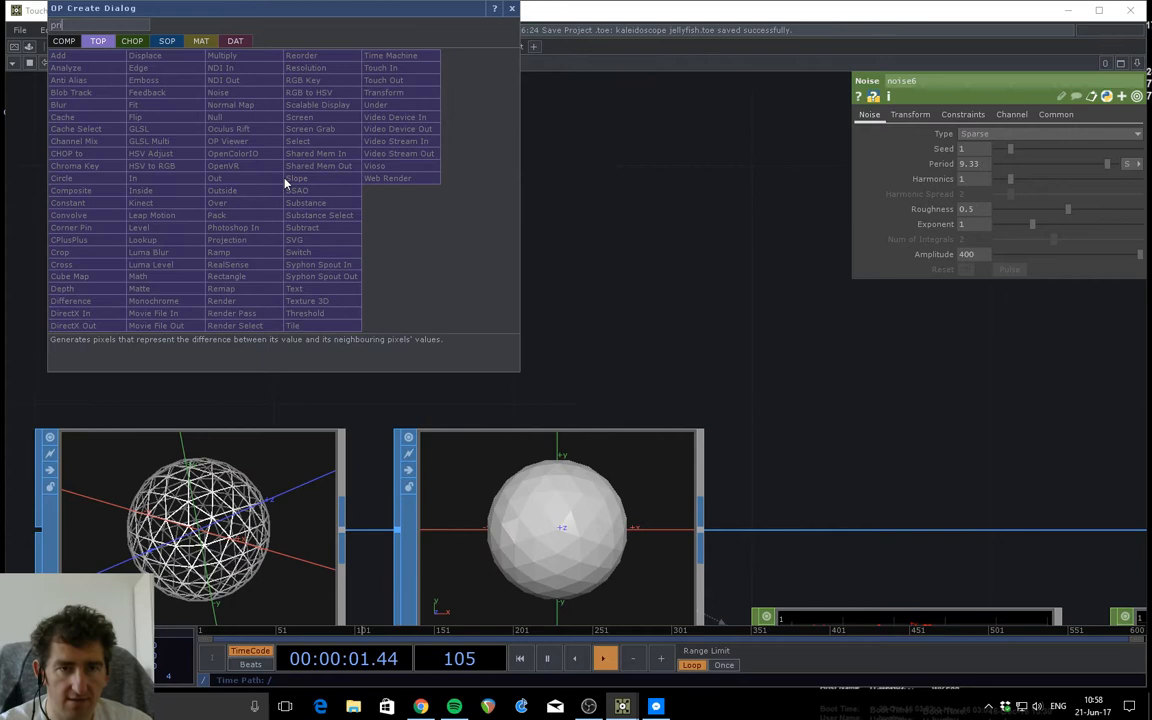
# - Add a Primitive SOP, primitive1, downstream of the sphere geometry
pyautogui.click(166, 41)
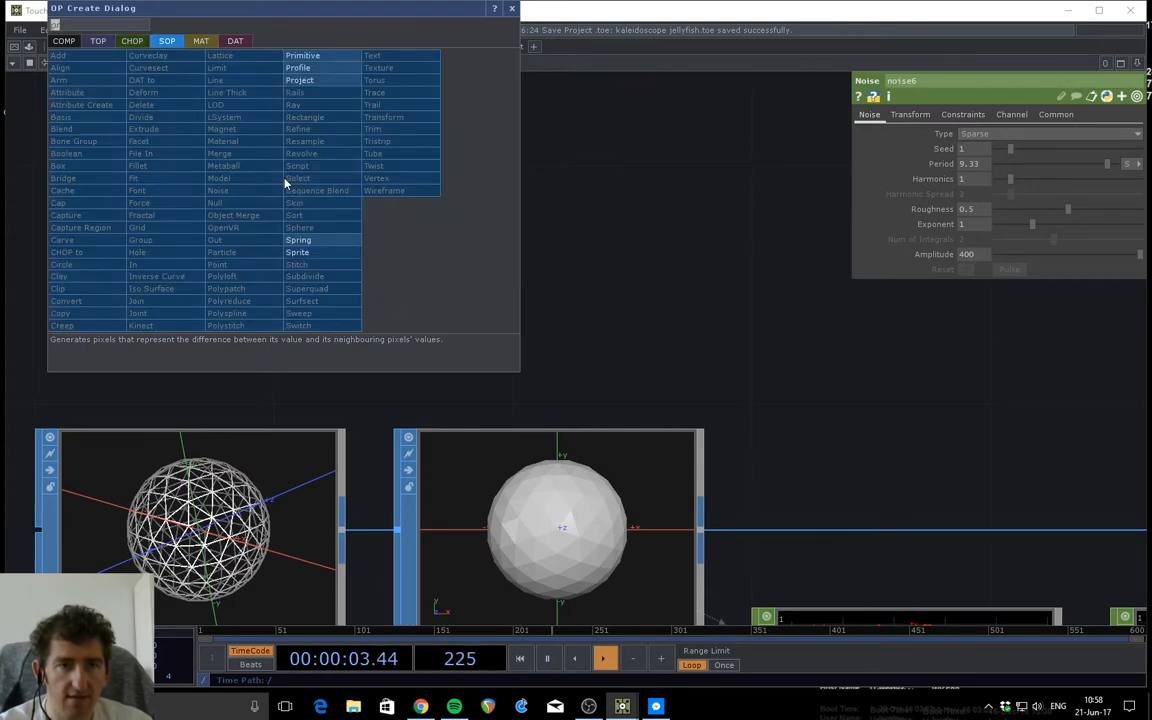
pyautogui.click(298, 178)
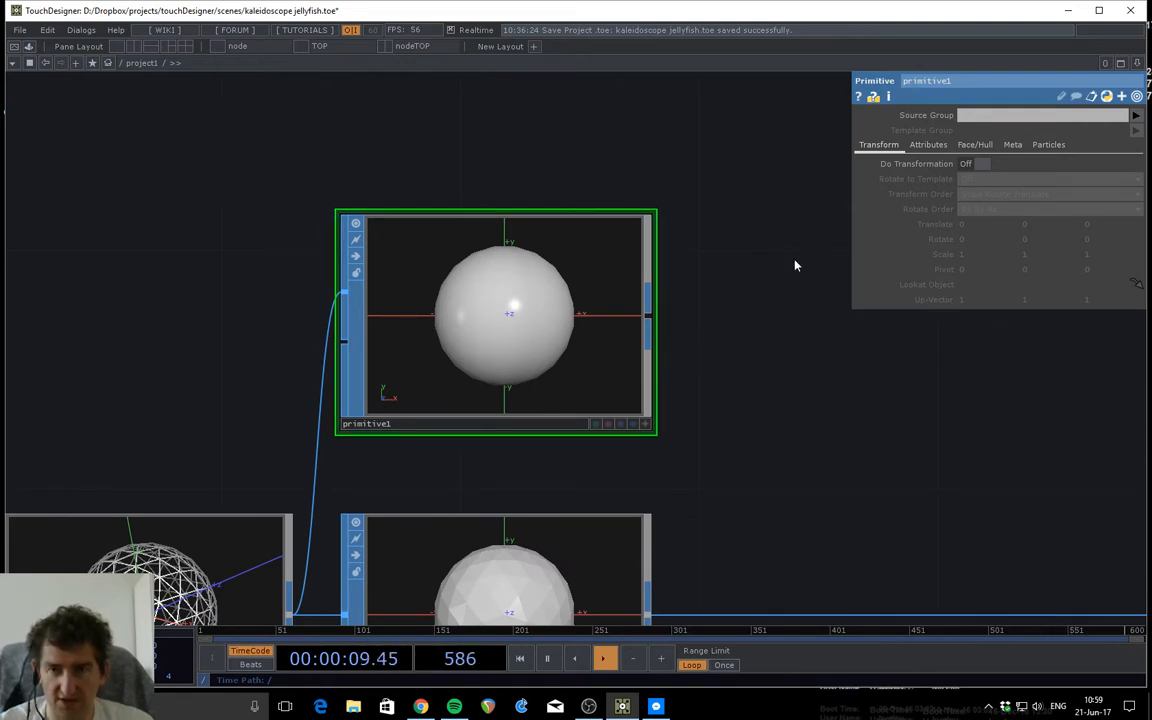
# - Set primitive1's Color to Add Color with tdu.rand expressions for random per-primitive colours
pyautogui.click(927, 144)
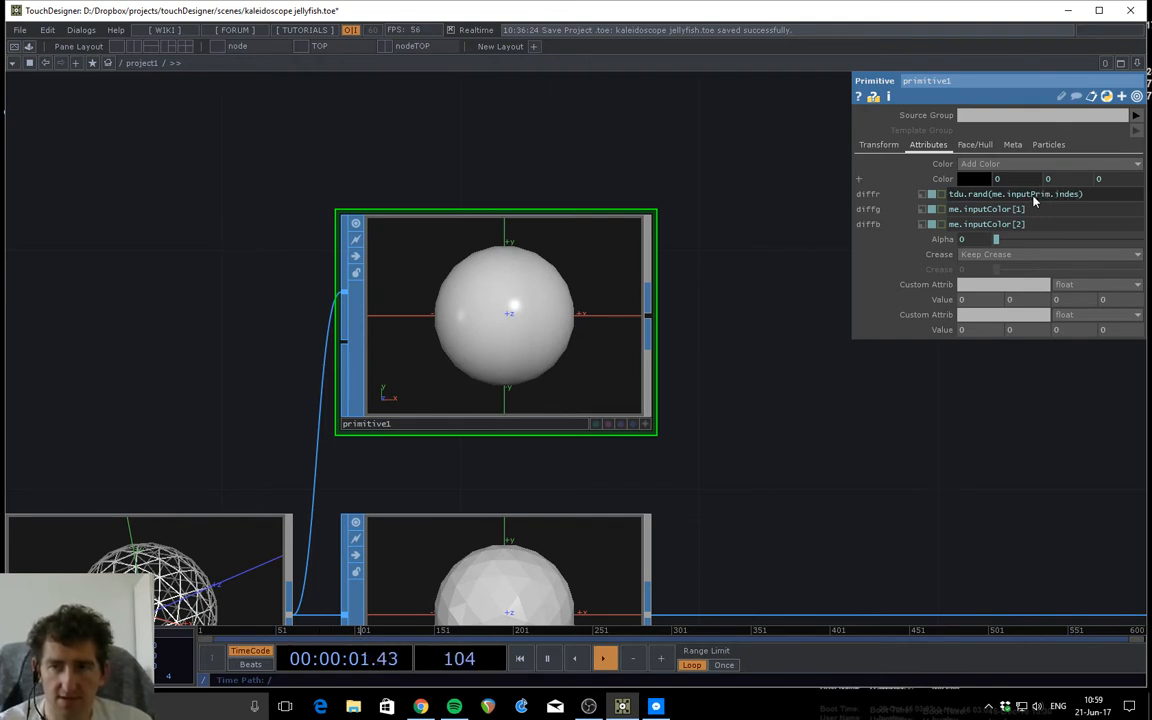
pyautogui.write('+1')
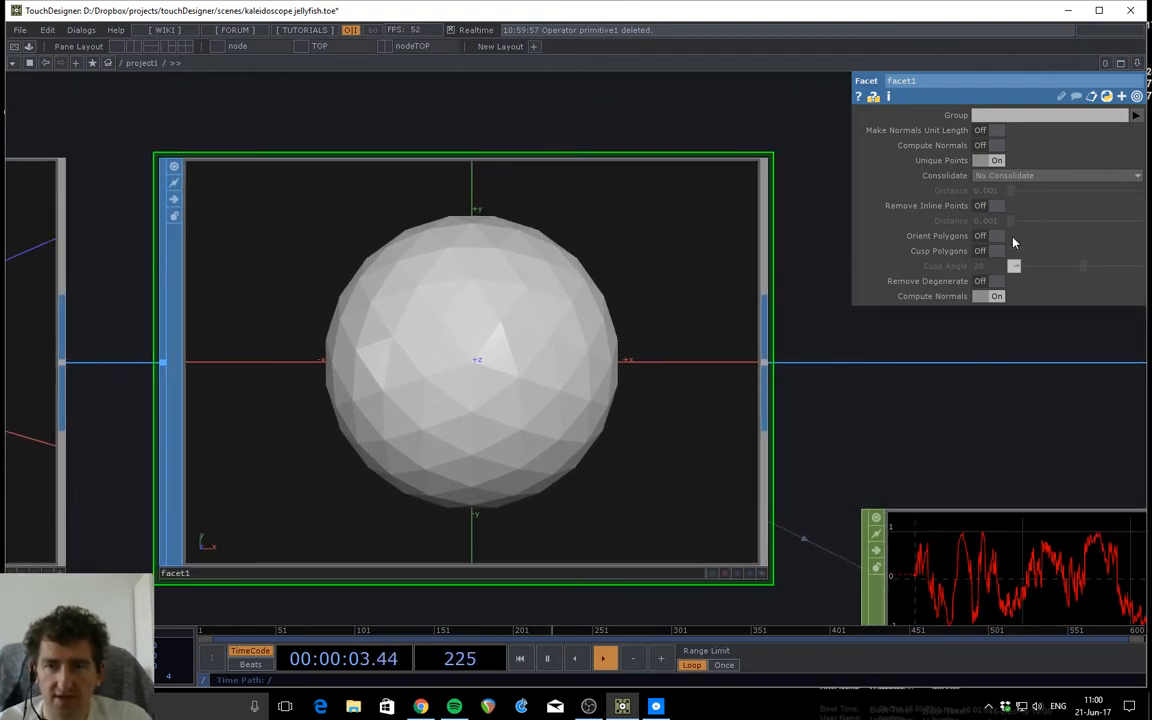
# - Toggle the Unique Points parameter on facet1
pyautogui.click(995, 160)
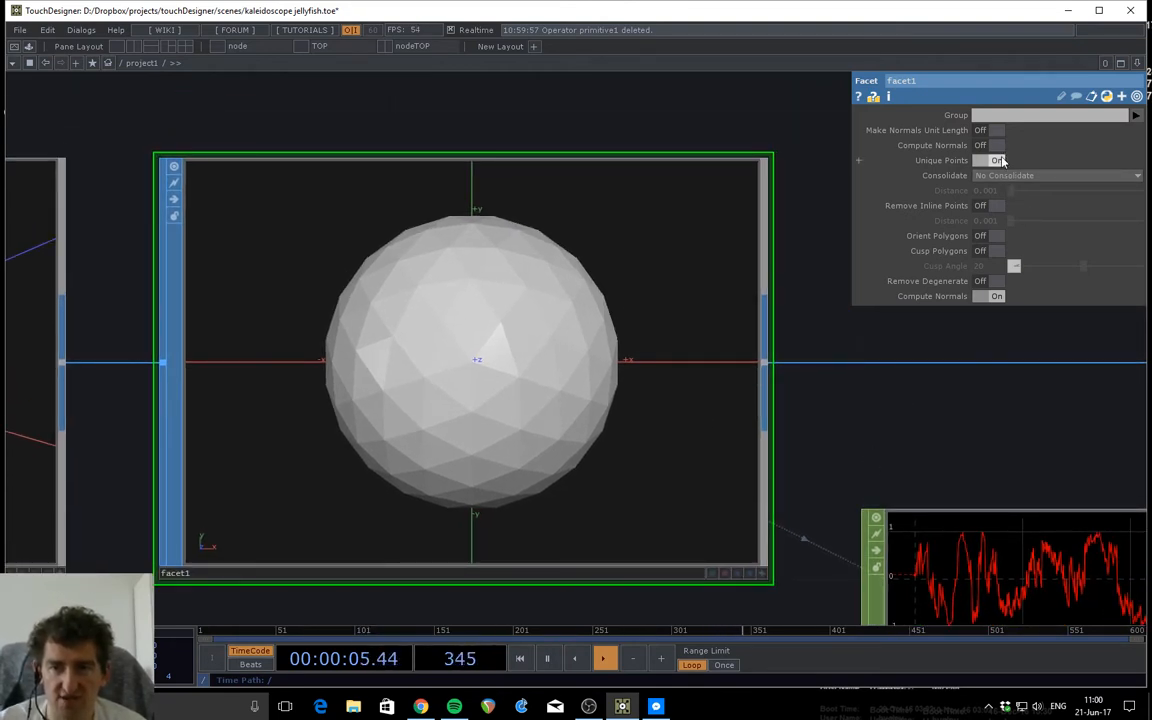
pyautogui.click(996, 160)
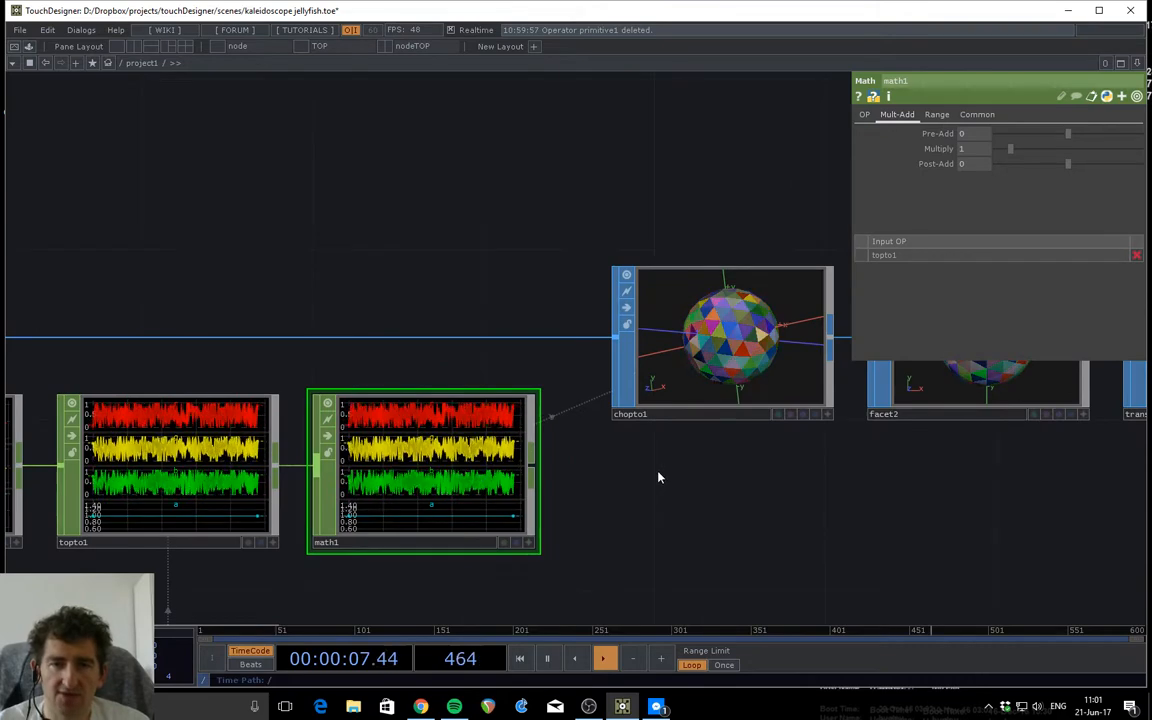
# - Chain topto1, math1 and chopto1, mapping r g b a channels onto the Cd attribute
pyautogui.click(723, 340)
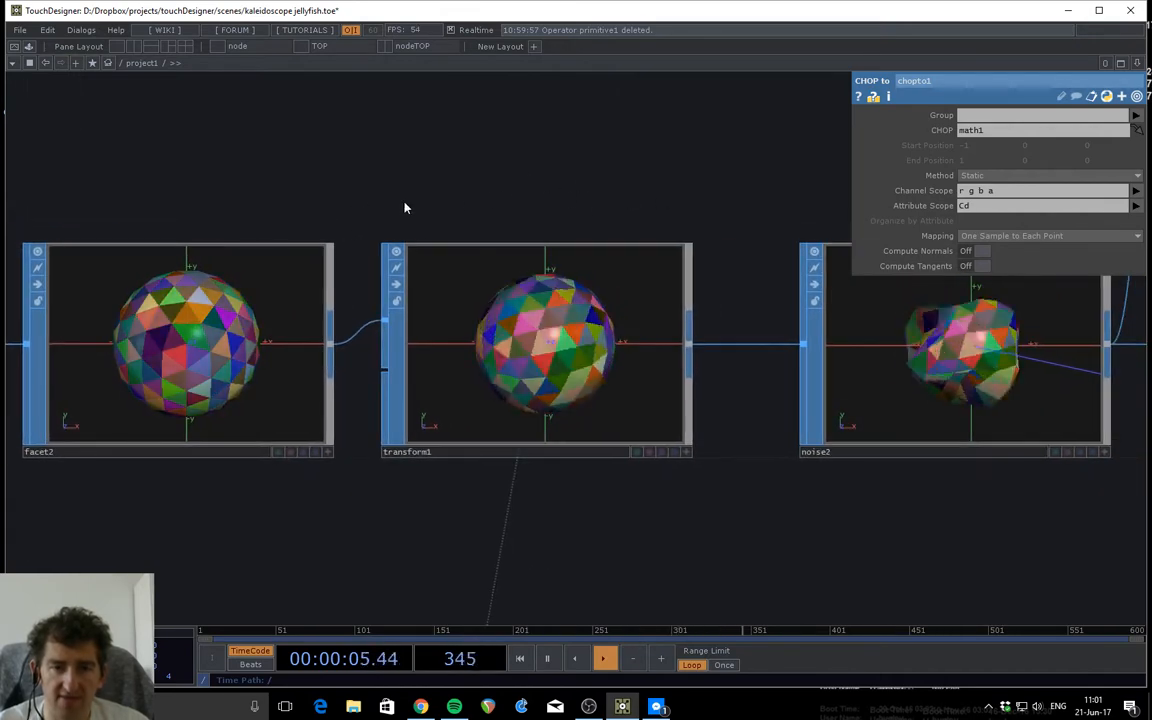
# - Feed facet2 into transform1 and noise2 to distort the coloured sphere
pyautogui.click(178, 350)
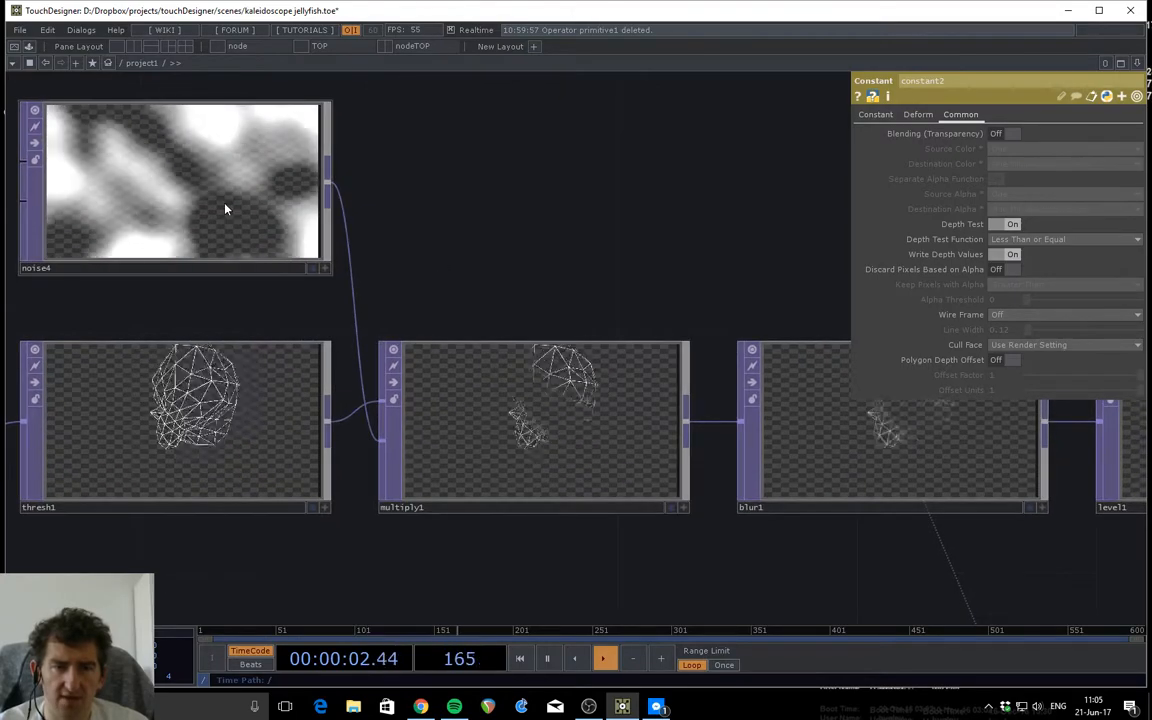
pyautogui.click(175, 180)
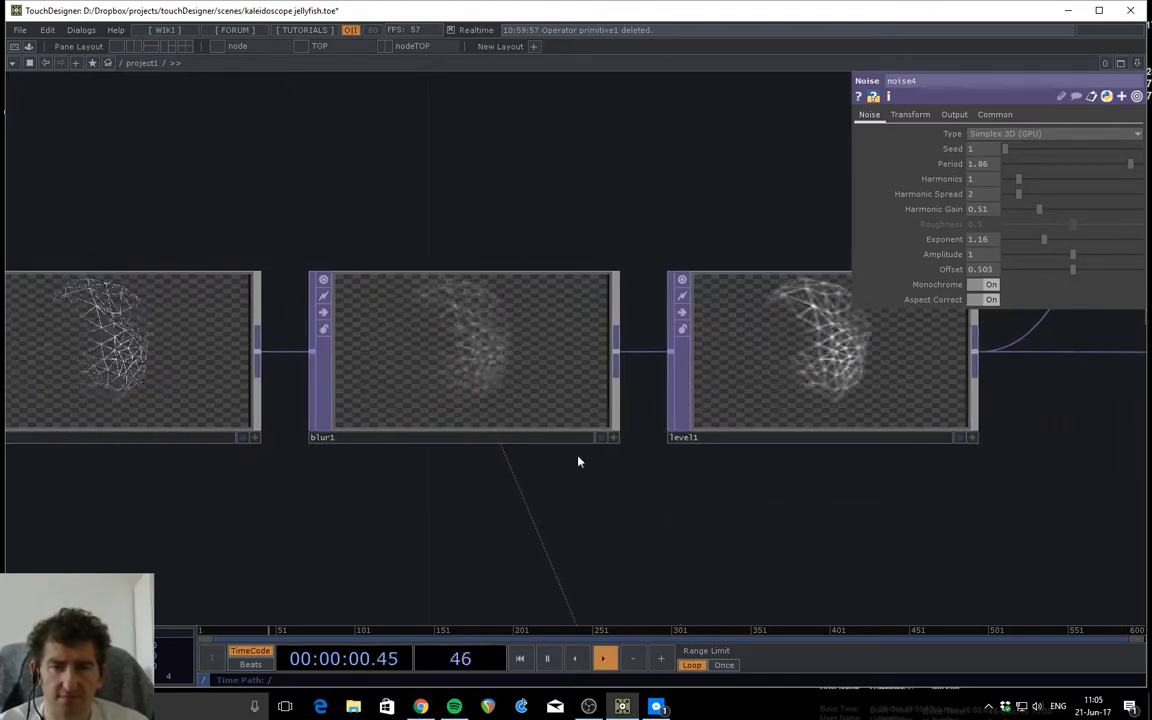
pyautogui.click(460, 355)
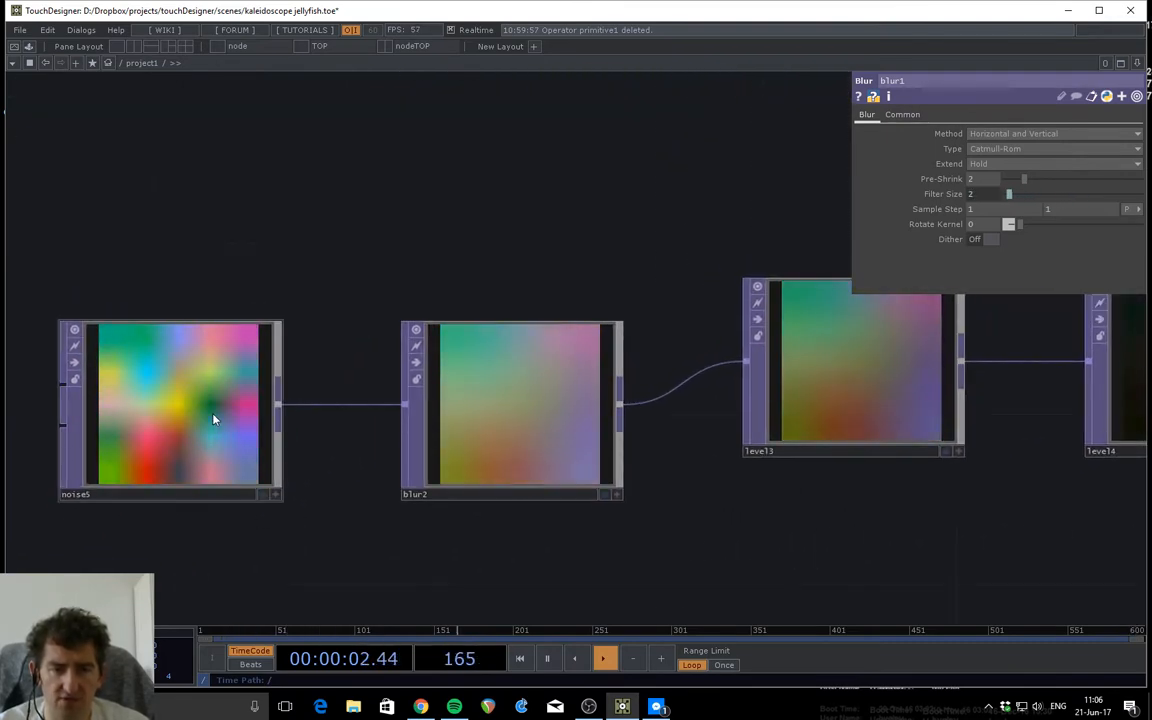
pyautogui.click(170, 405)
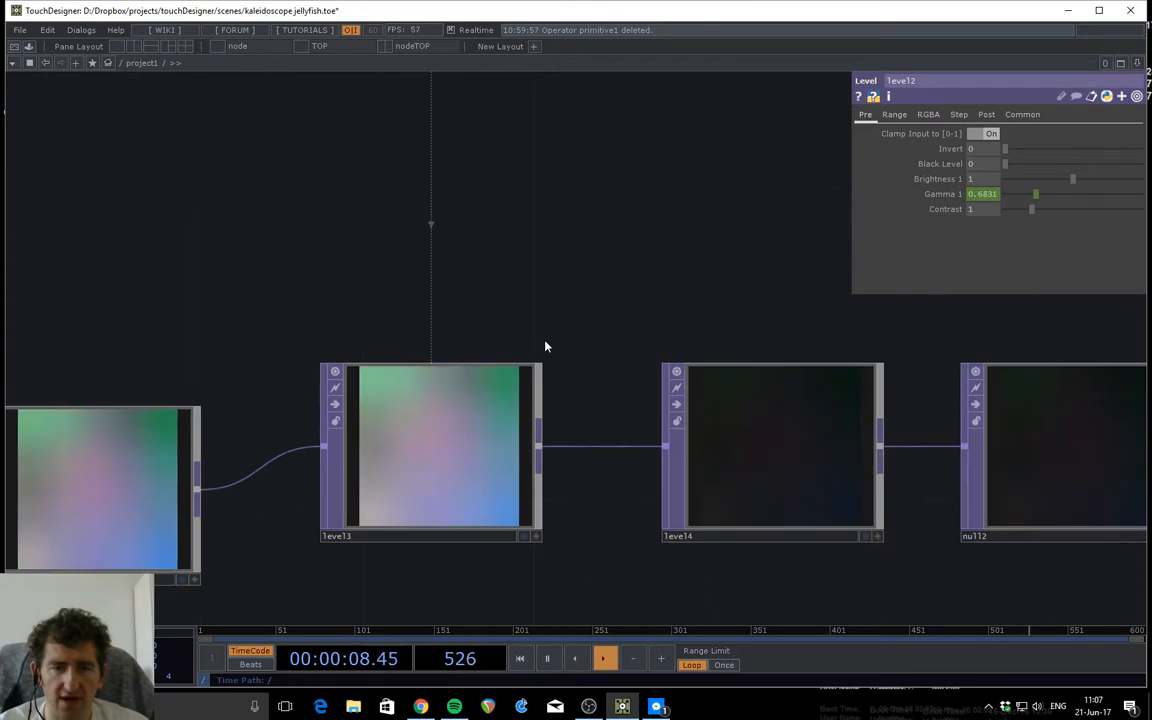
# - Set level3's Gamma to (op('lfo2')['chan1']*.8)+.6 so the background pulses
pyautogui.click(430, 451)
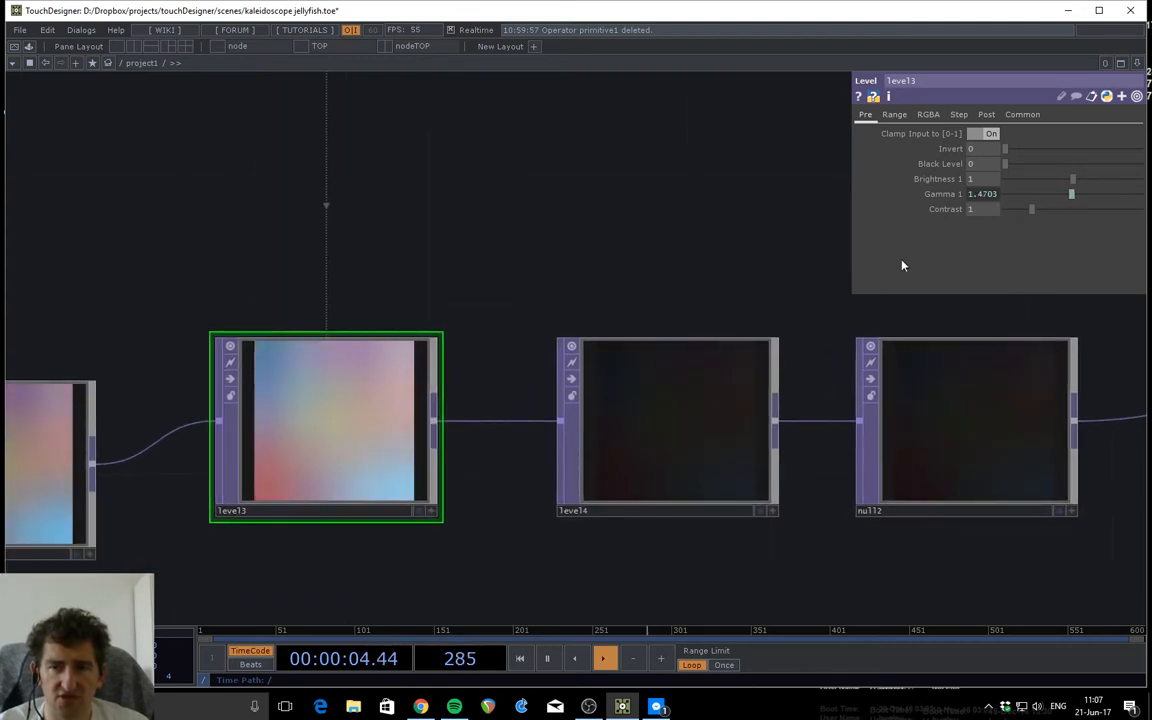
pyautogui.write("(op('lfo2')['chan1']*.8)+.6")
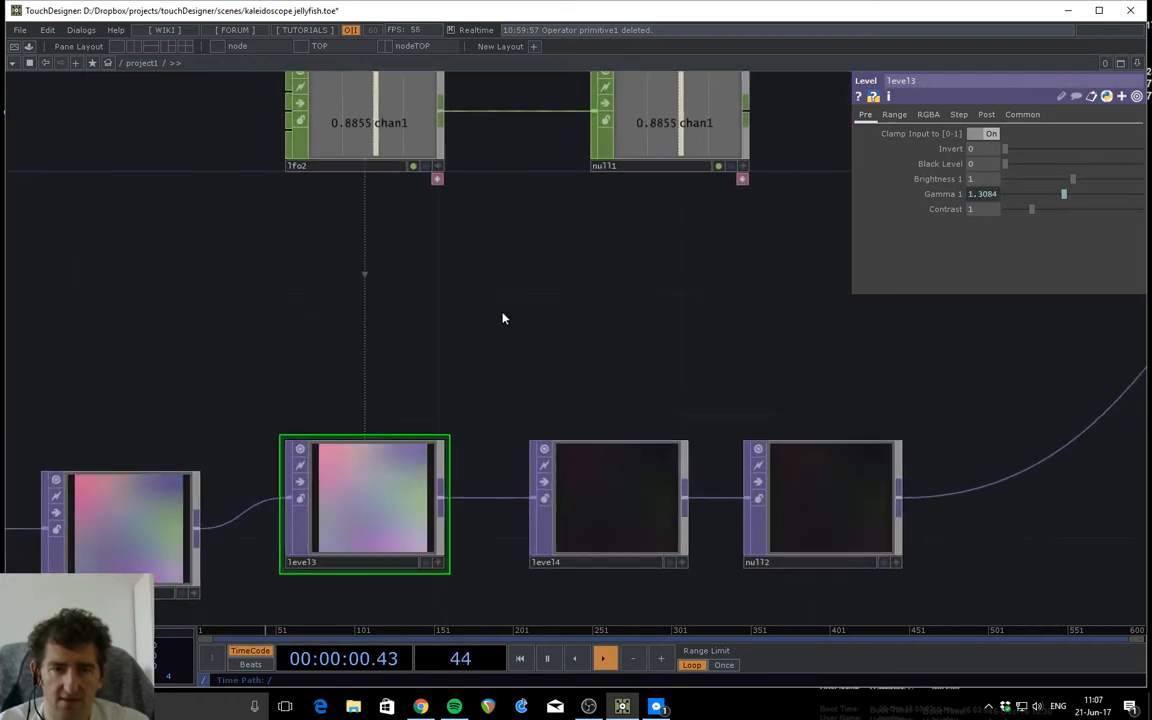
pyautogui.moveTo(1063, 194); pyautogui.dragTo(1035, 194)
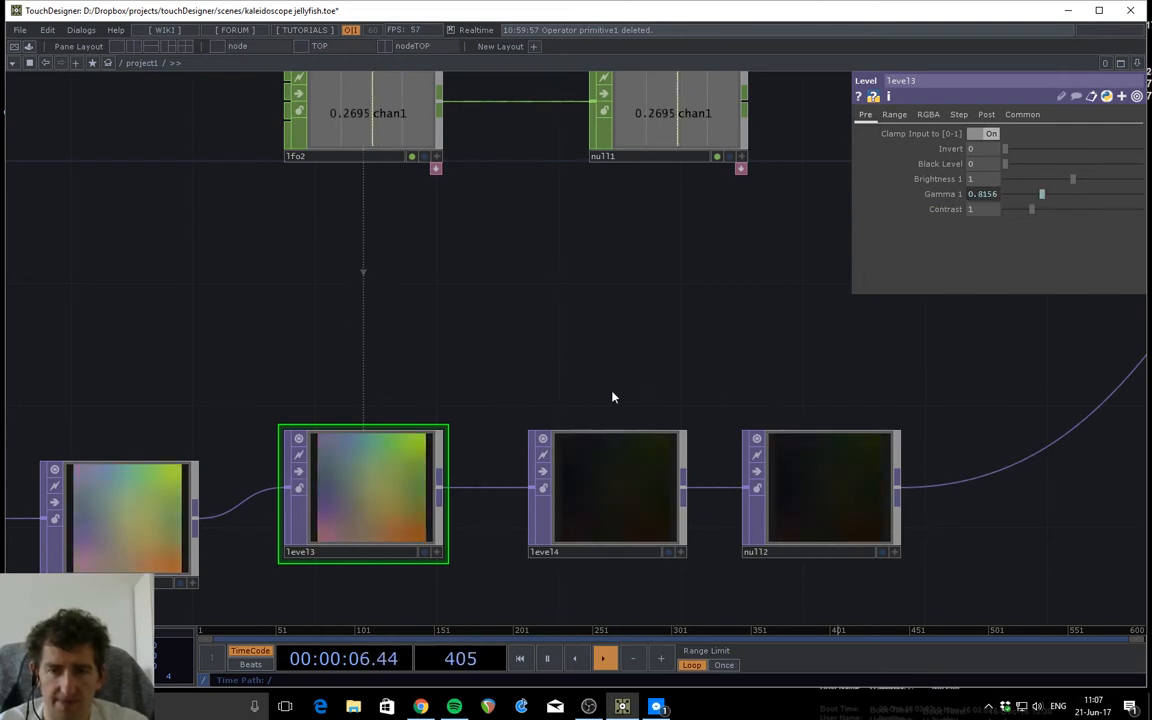
pyautogui.click(597, 489)
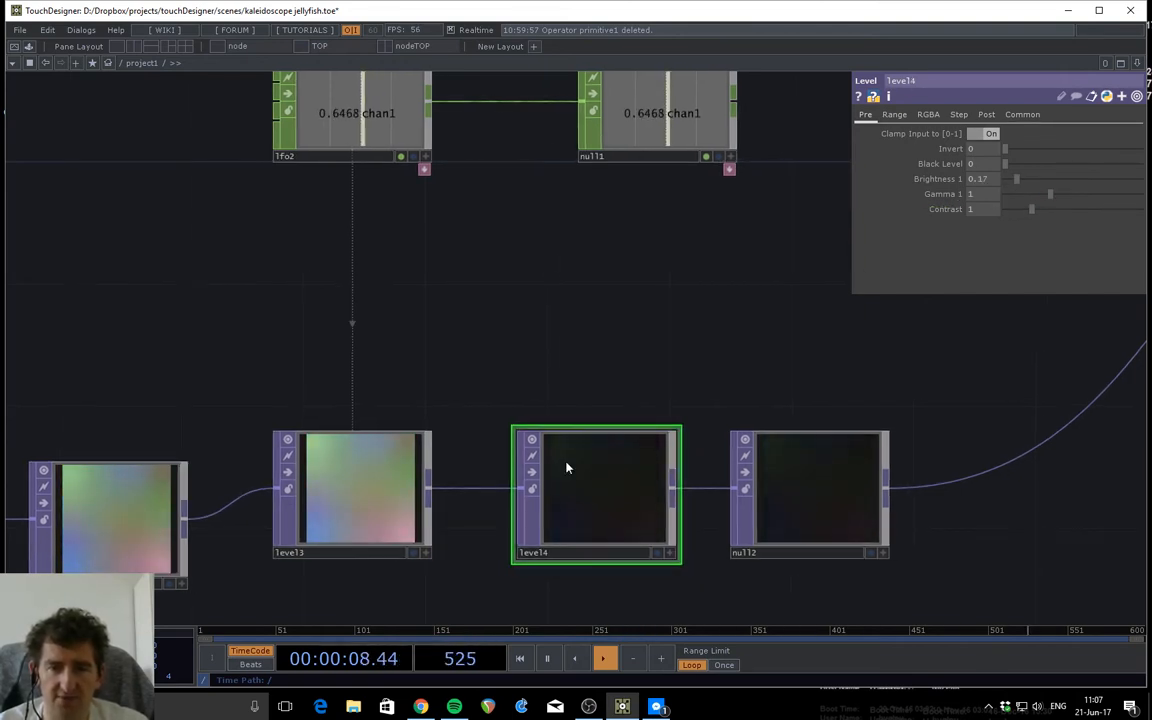